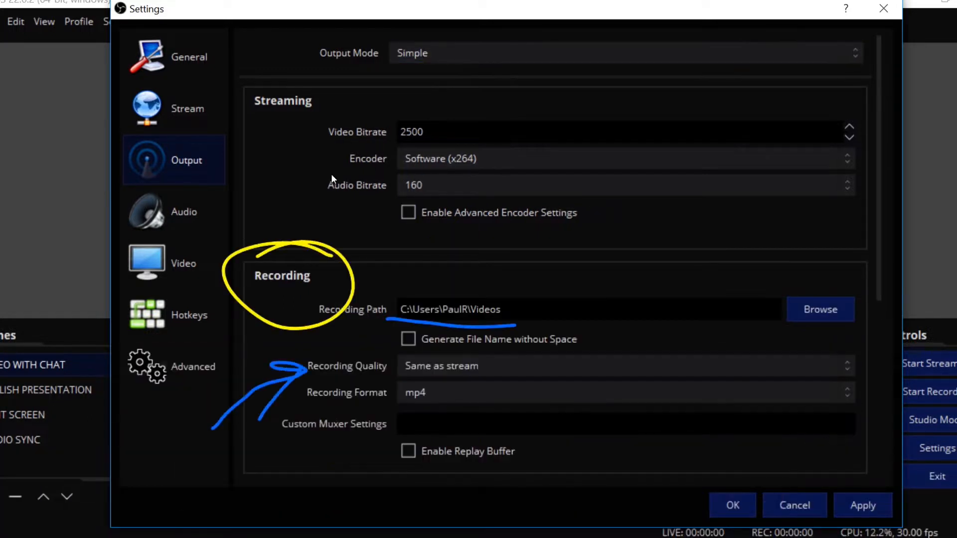
Scroll down in the OBS main window, where Studio Mode previews the ticker scene.
scroll(down, 3)
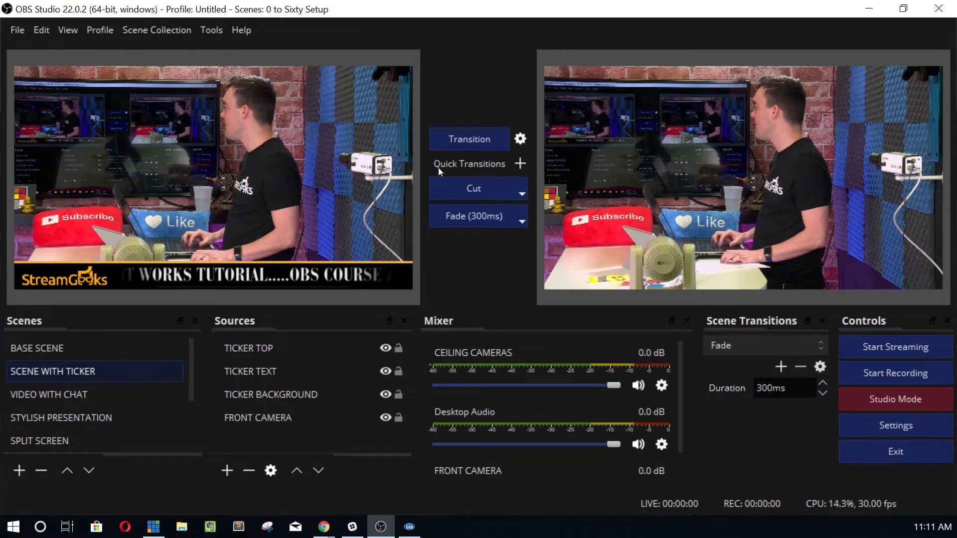
Switch the scene transition dropdown to Cut and load BASE SCENE into preview.
click(36, 348)
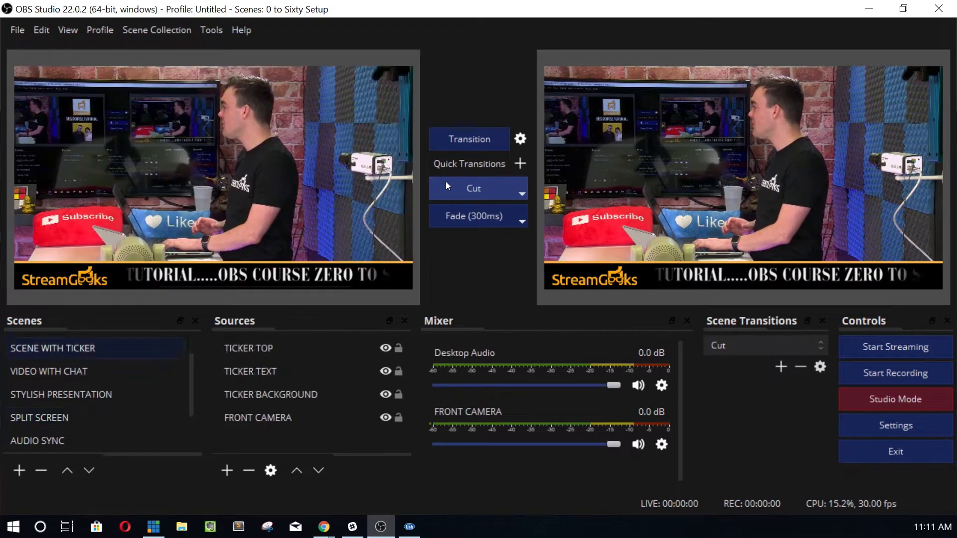
click(52, 348)
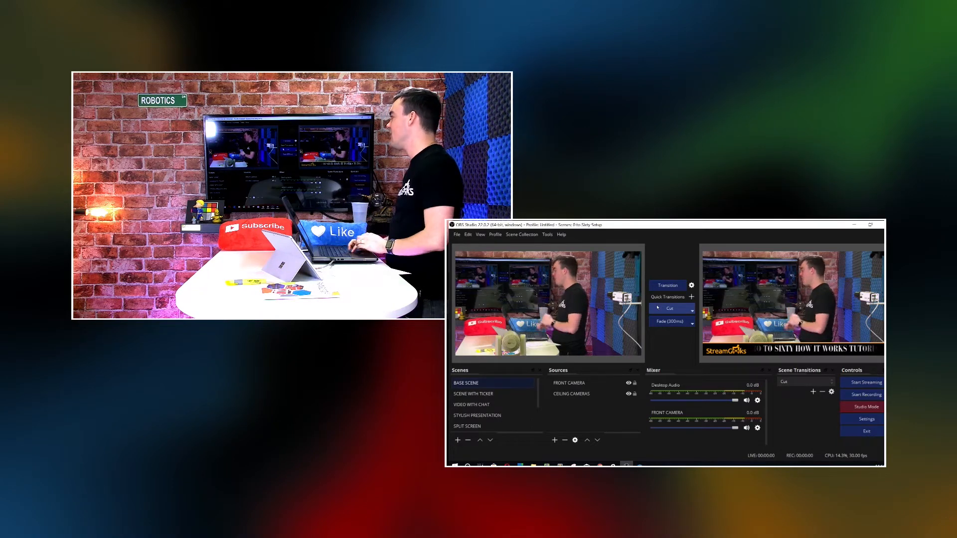
click(456, 234)
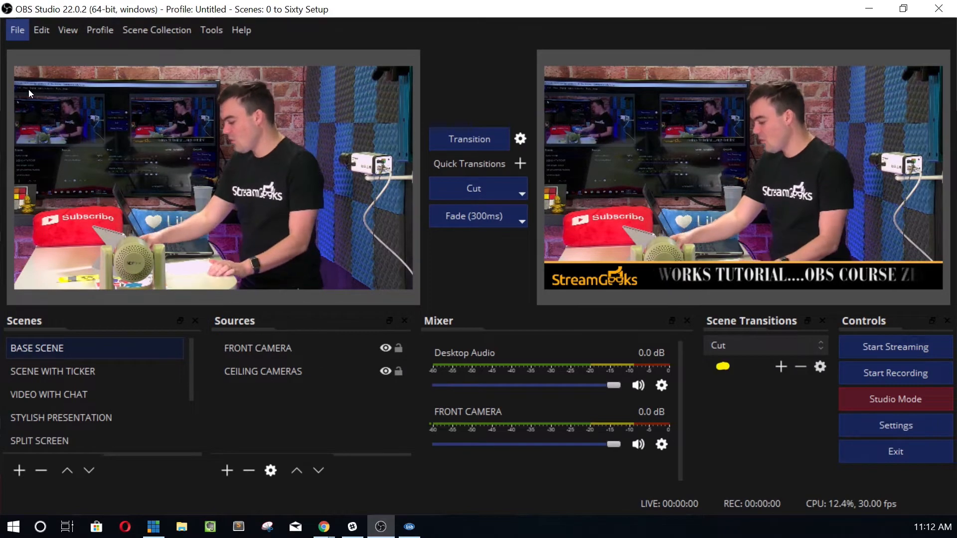
Open Output > Recording settings, keep the Standard type, and browse for the recording folder.
click(895, 425)
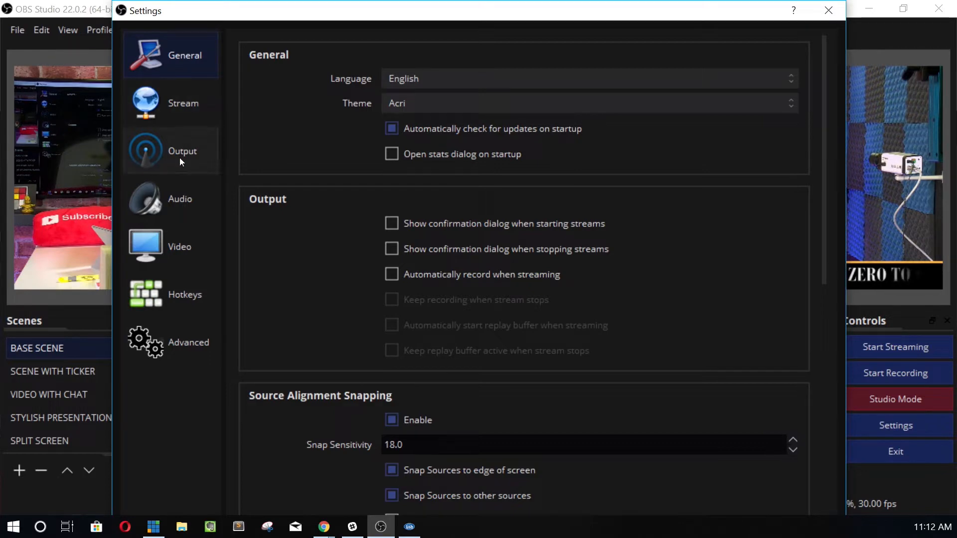
click(182, 103)
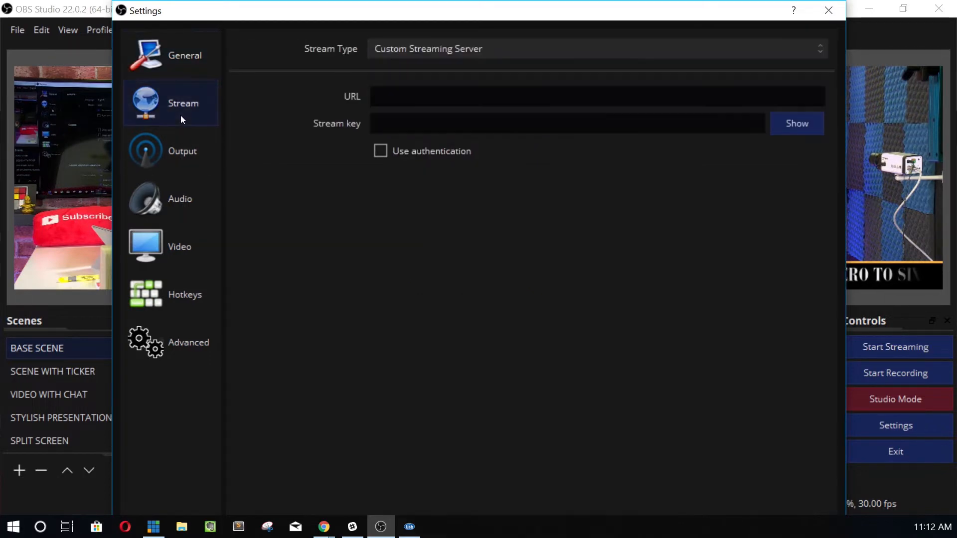
click(182, 150)
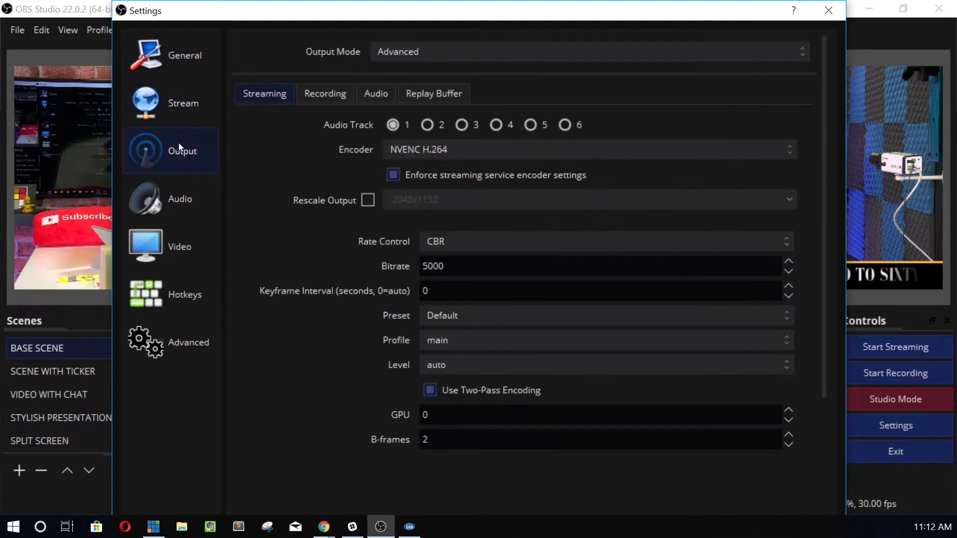
click(325, 93)
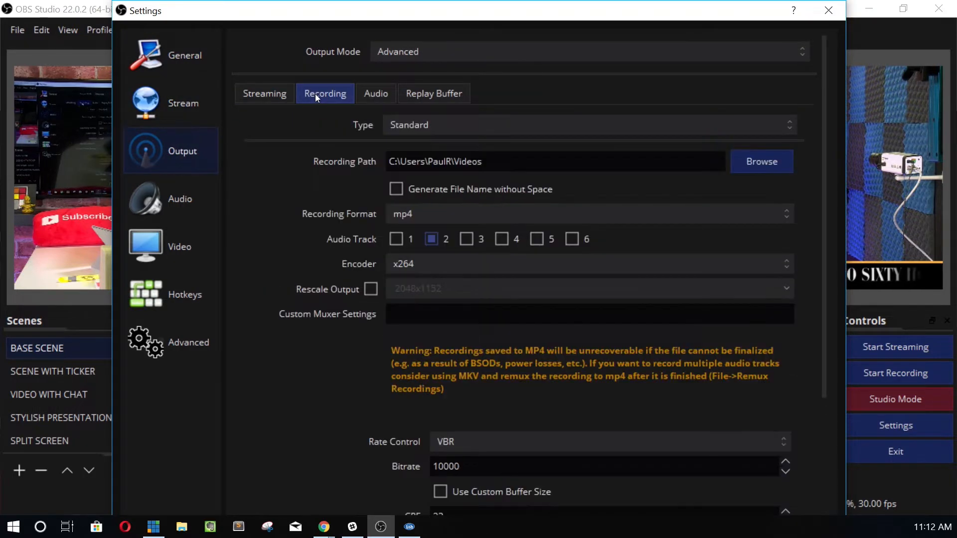
click(588, 125)
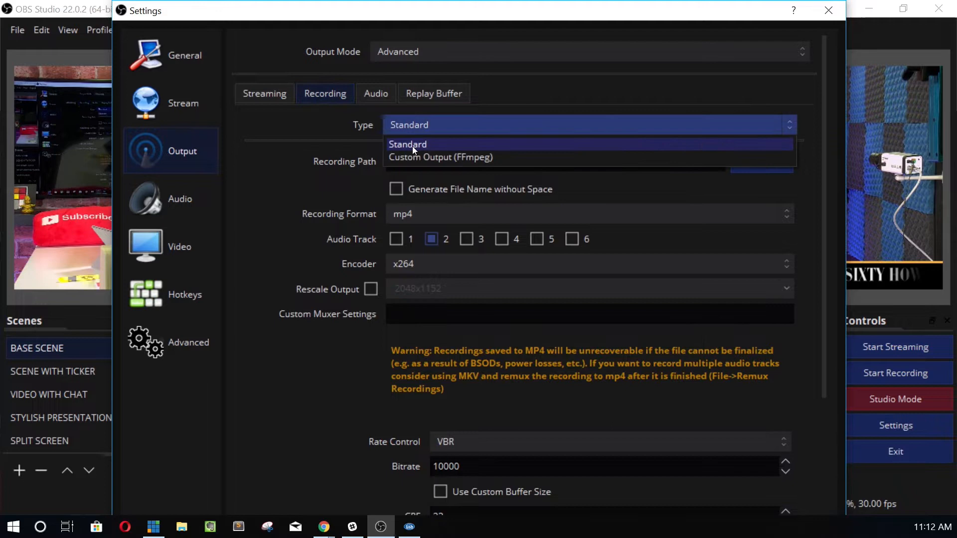
click(407, 143)
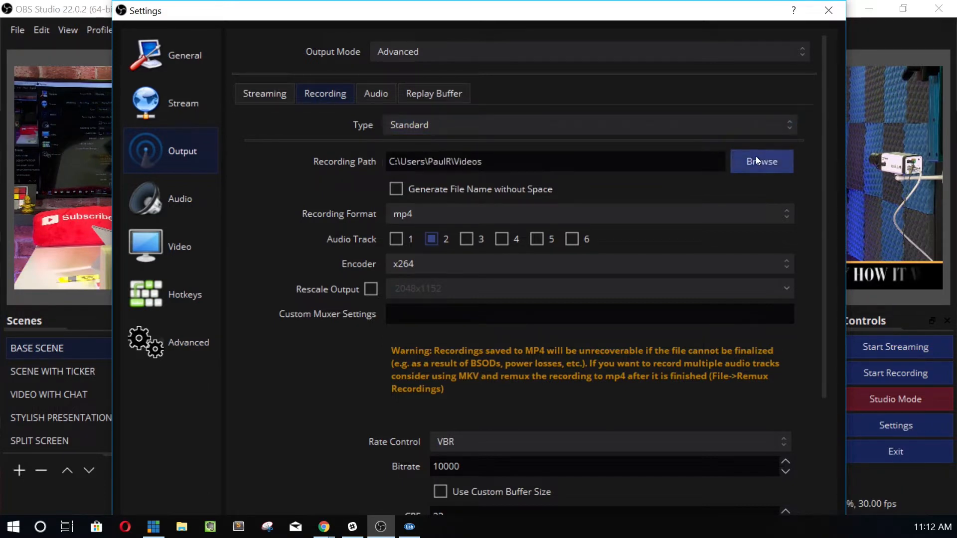
click(761, 161)
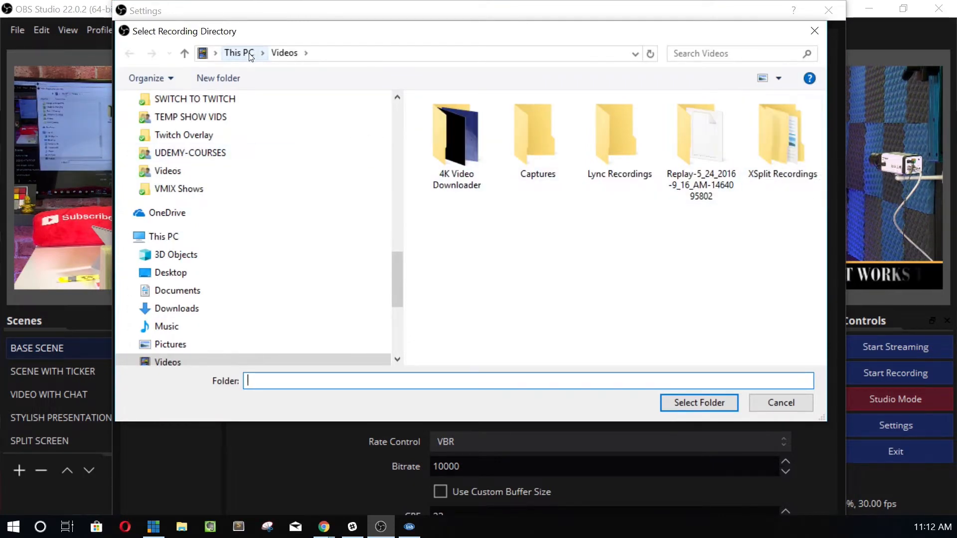
mouse_move(773, 375)
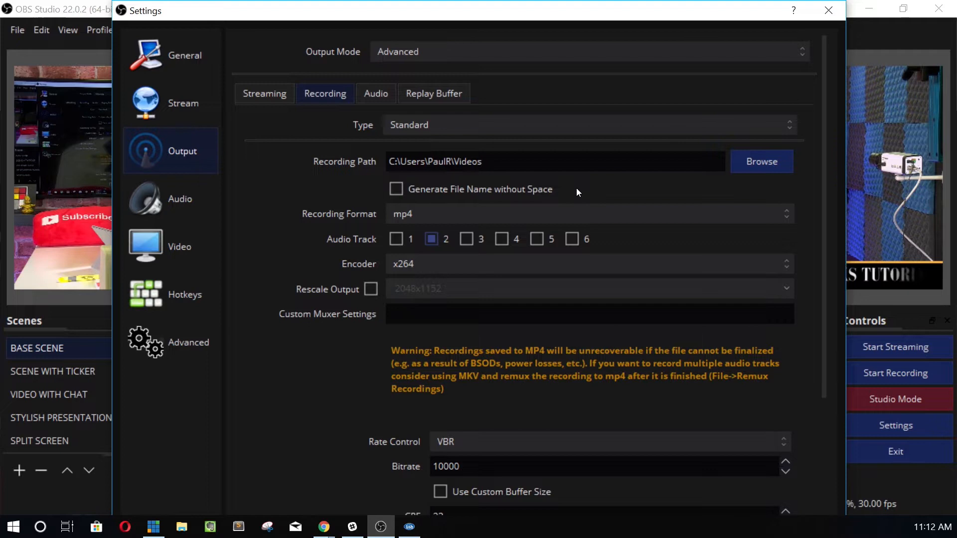
mouse_move(455, 201)
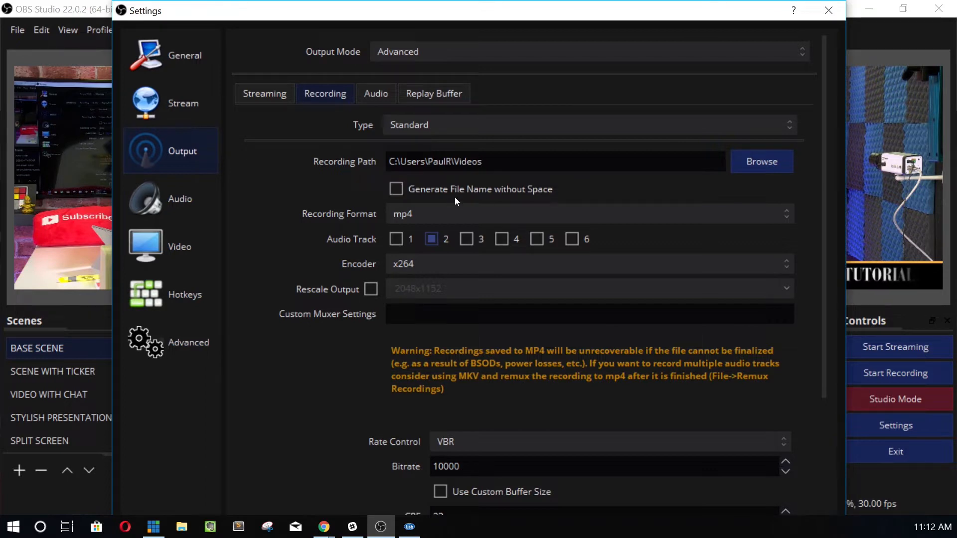
mouse_move(397, 225)
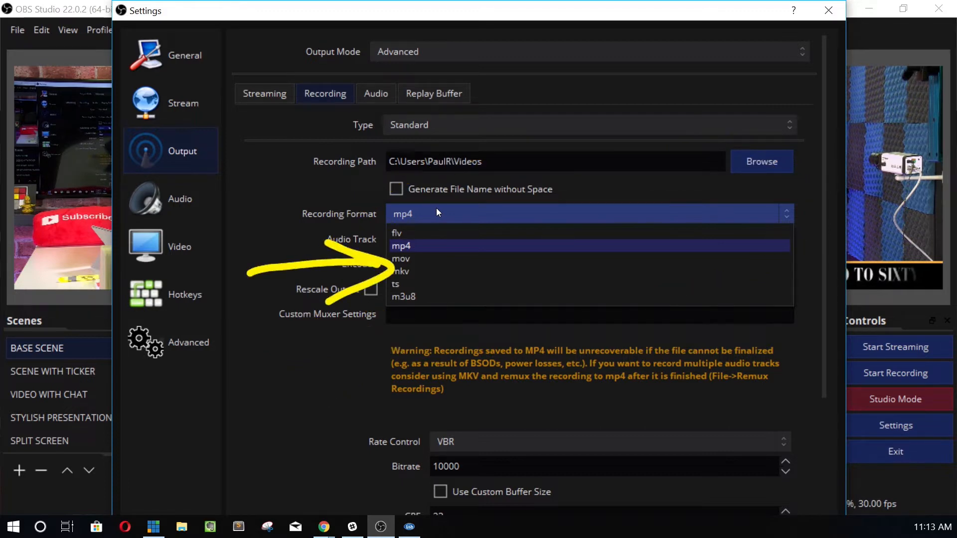
Check the format list past mkv, keep mp4, and save changes when closing Settings.
click(400, 271)
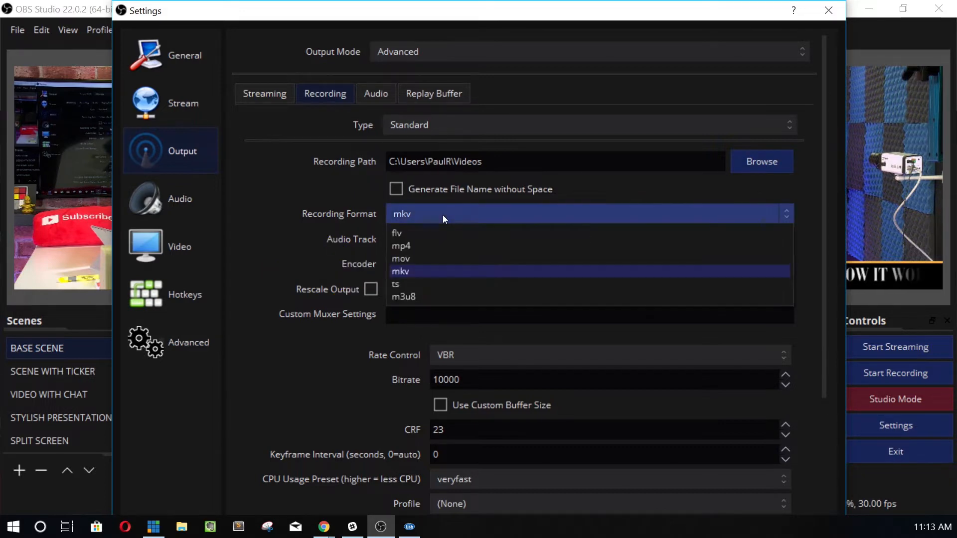
click(400, 245)
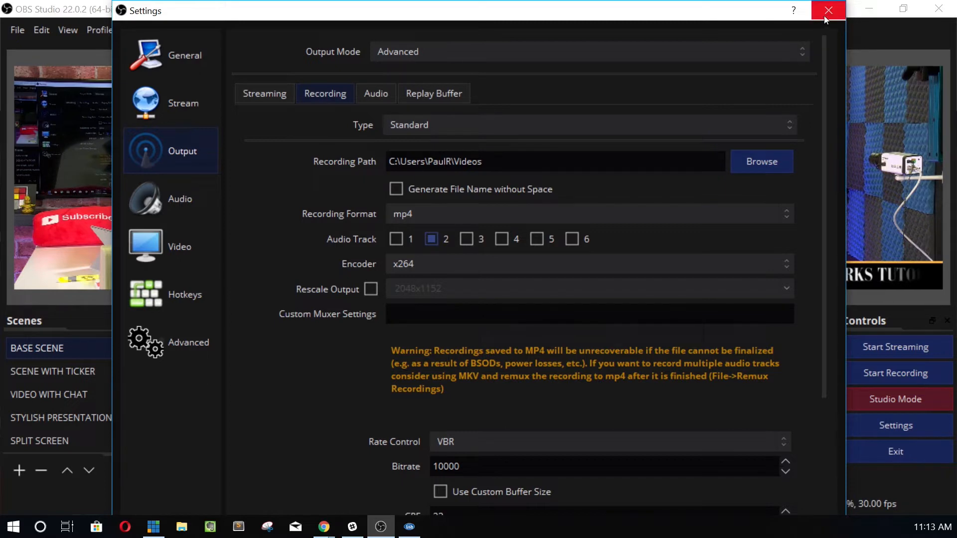
click(827, 10)
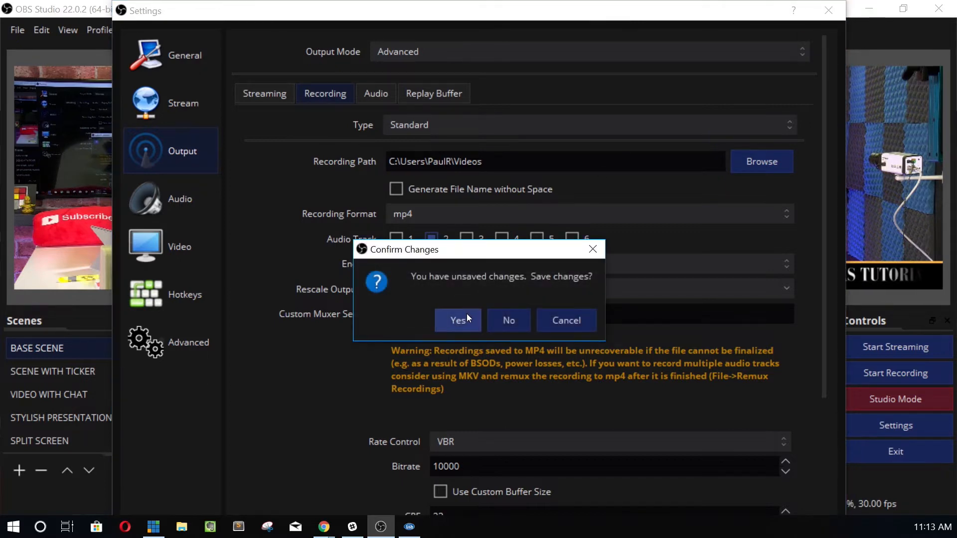
click(457, 320)
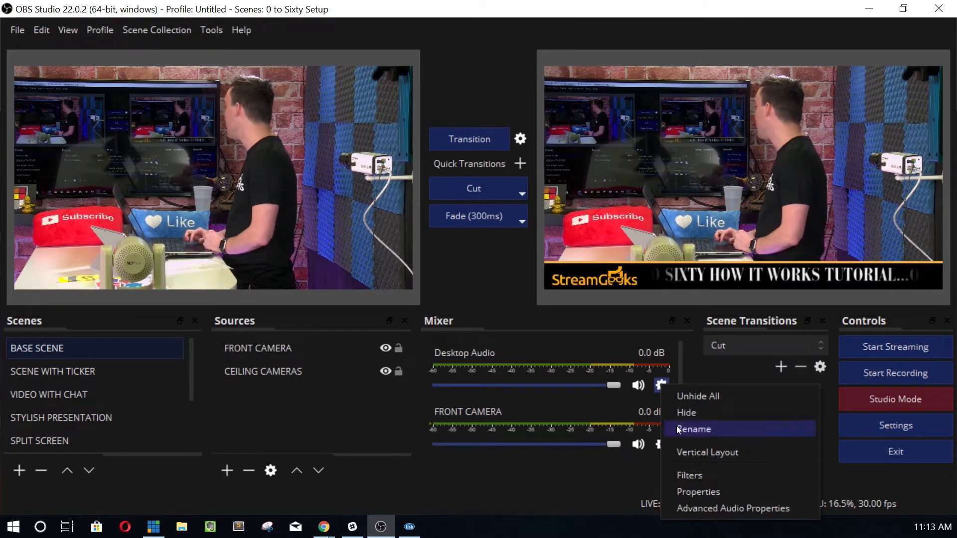
mouse_move(733, 508)
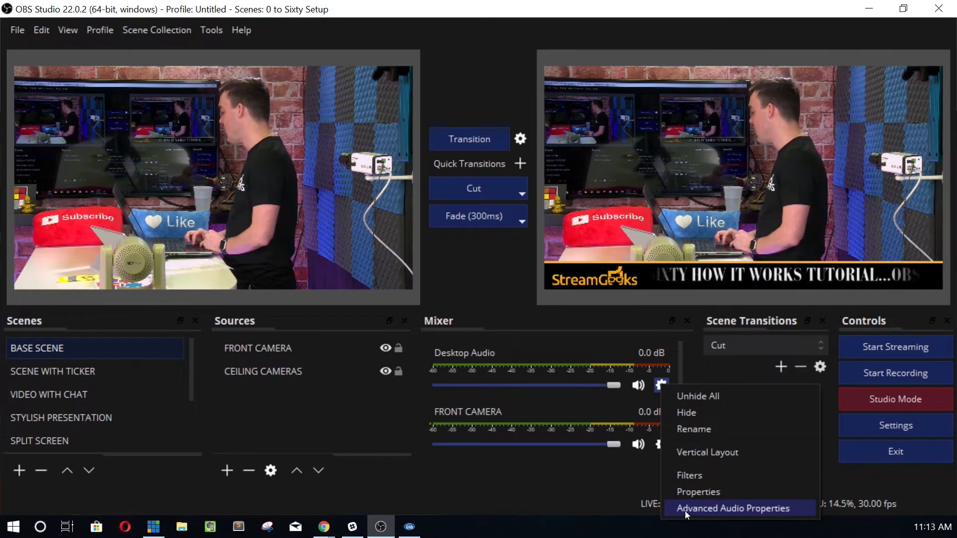
click(732, 508)
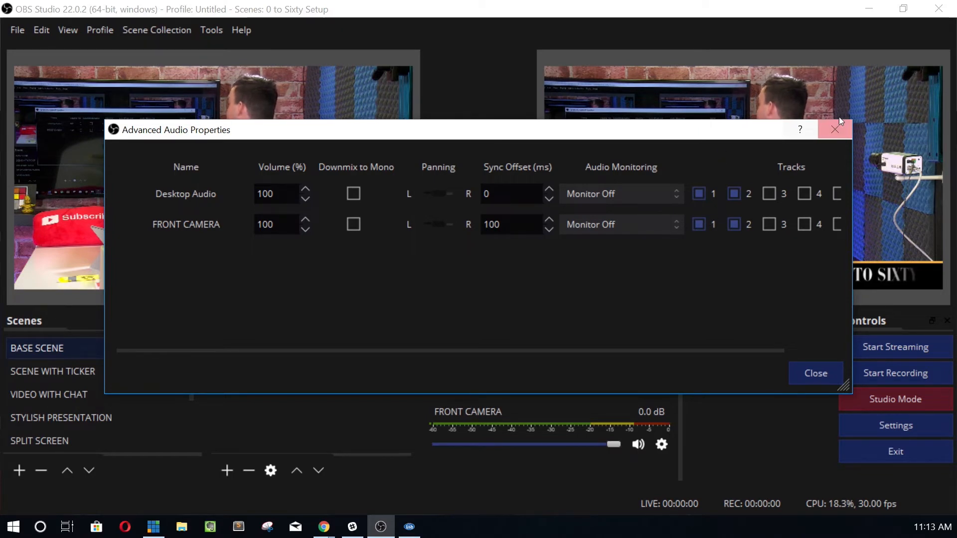
click(815, 373)
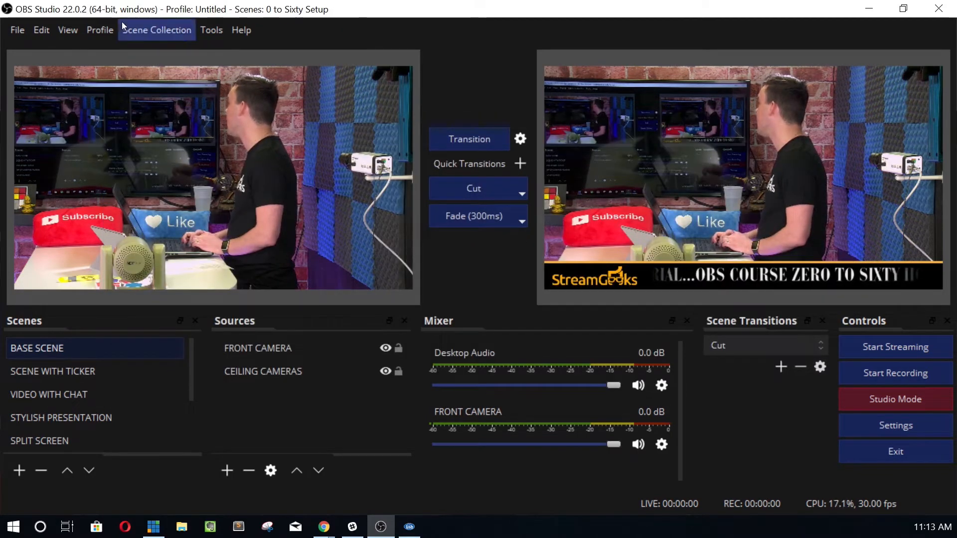
click(17, 30)
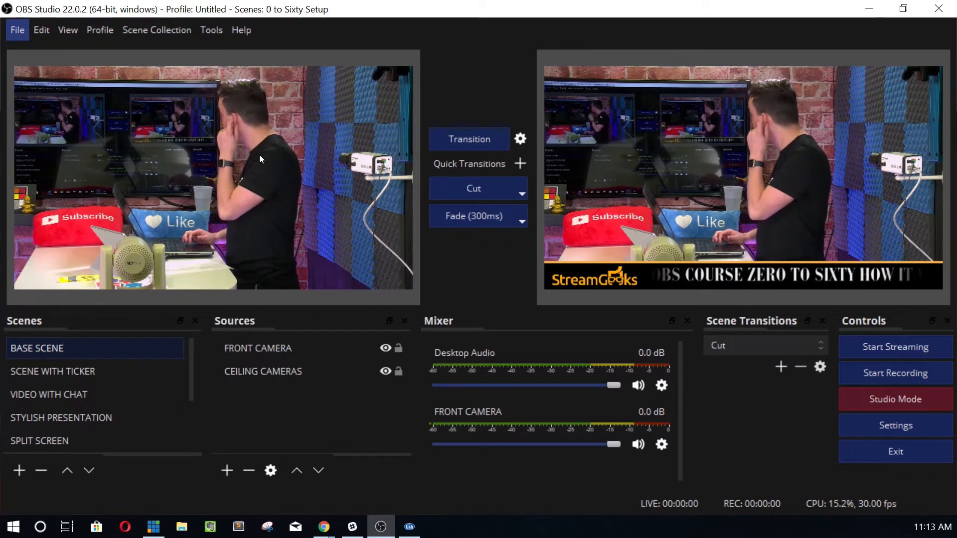
Reopen Settings at Output > Recording, showing mp4, track 2, x264 at VBR 10000.
click(895, 425)
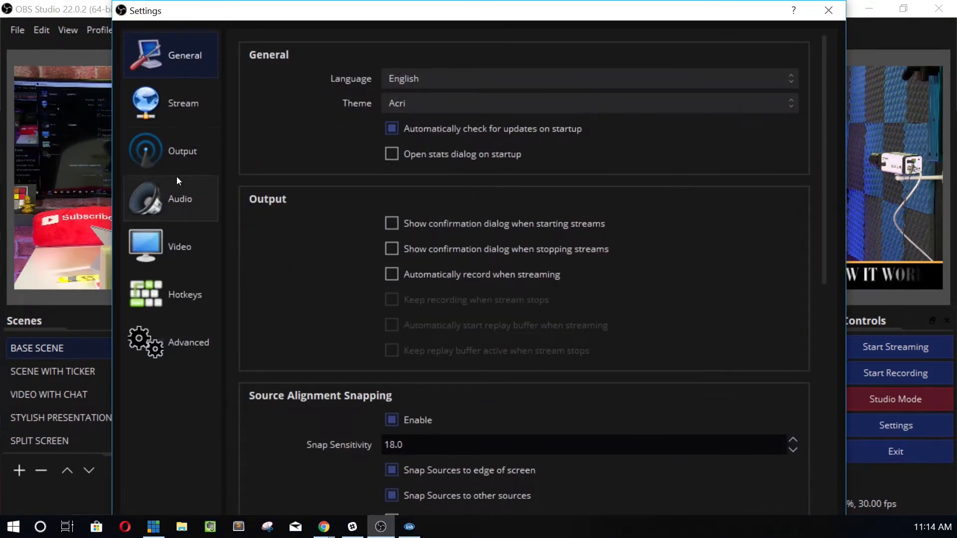
click(182, 151)
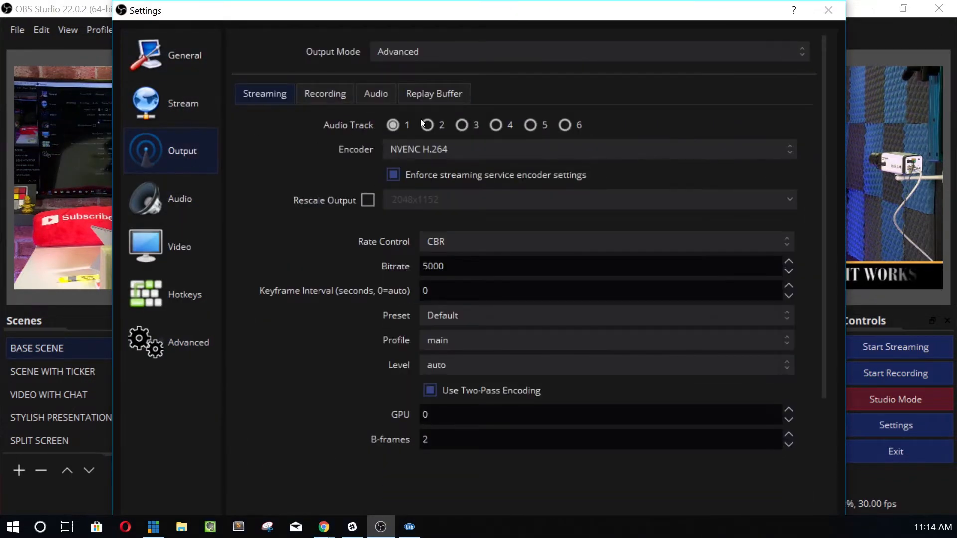
click(325, 94)
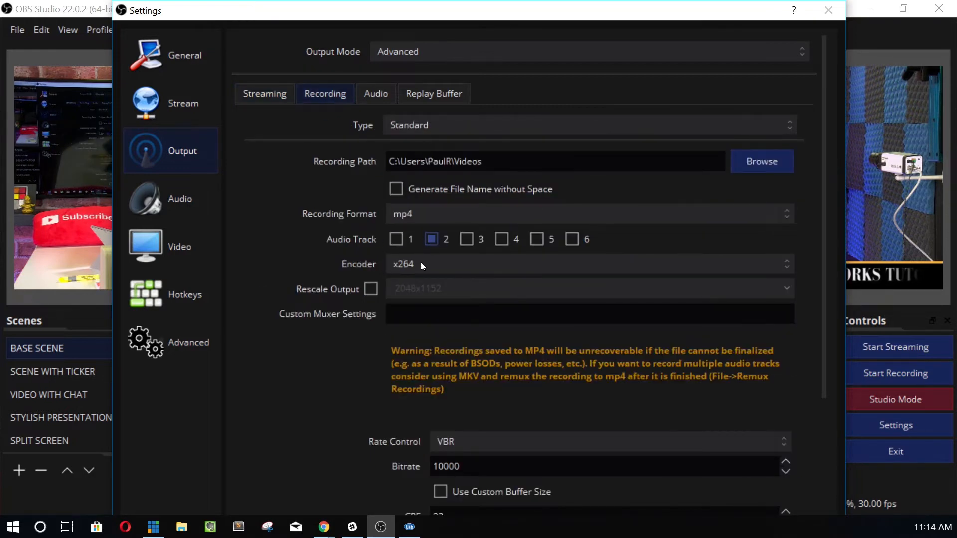
click(583, 264)
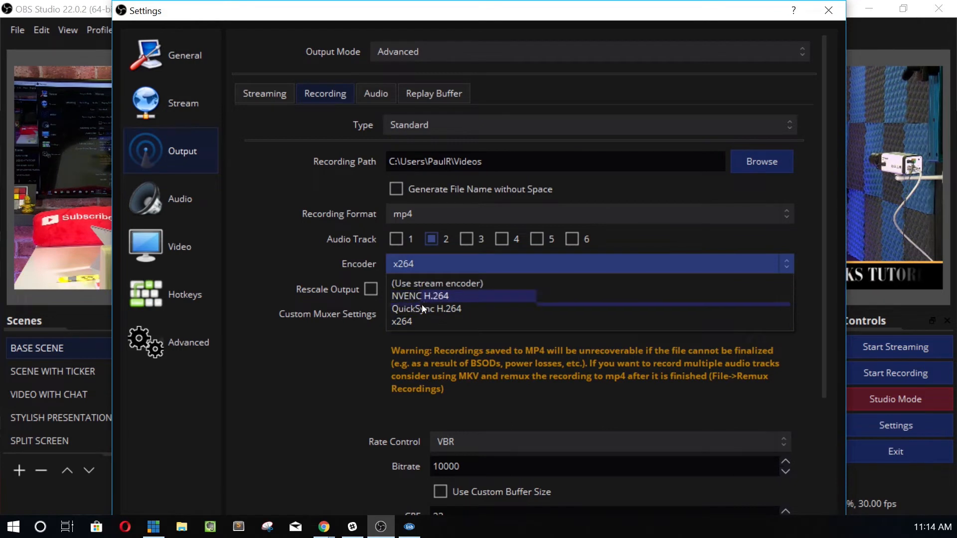
mouse_move(441, 302)
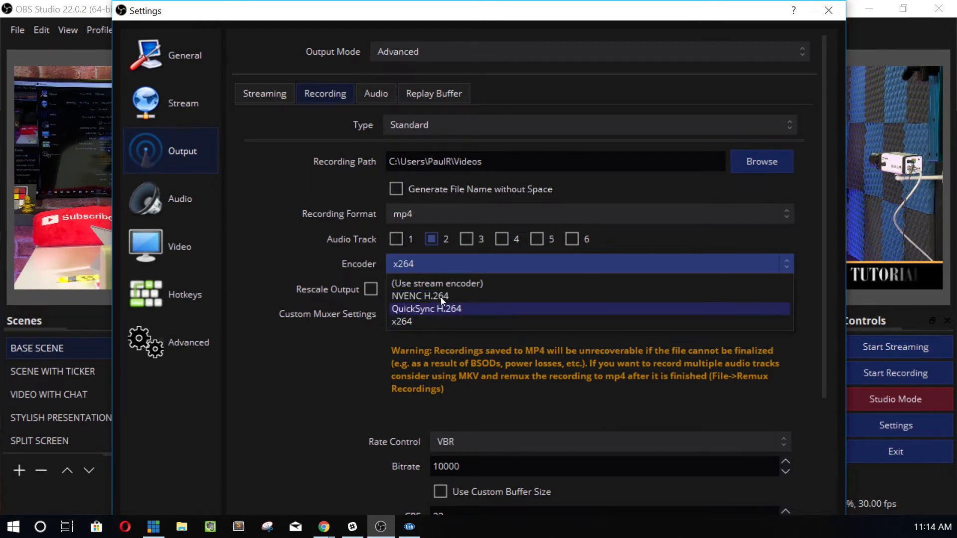
mouse_move(440, 296)
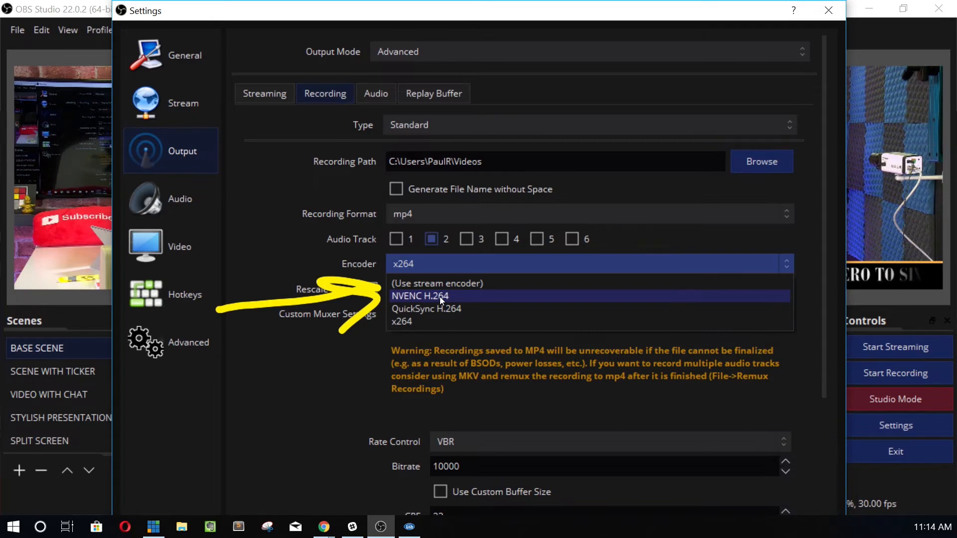
click(419, 296)
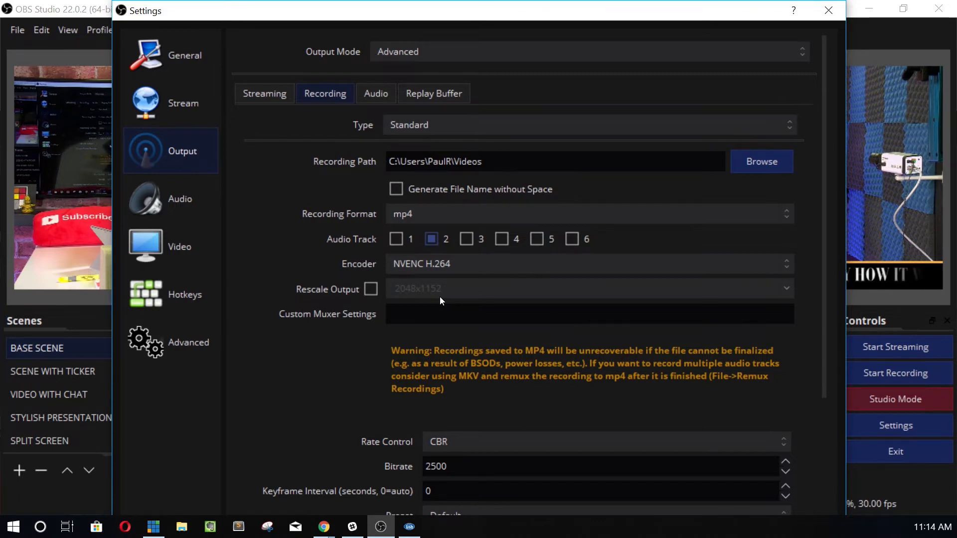
mouse_move(464, 275)
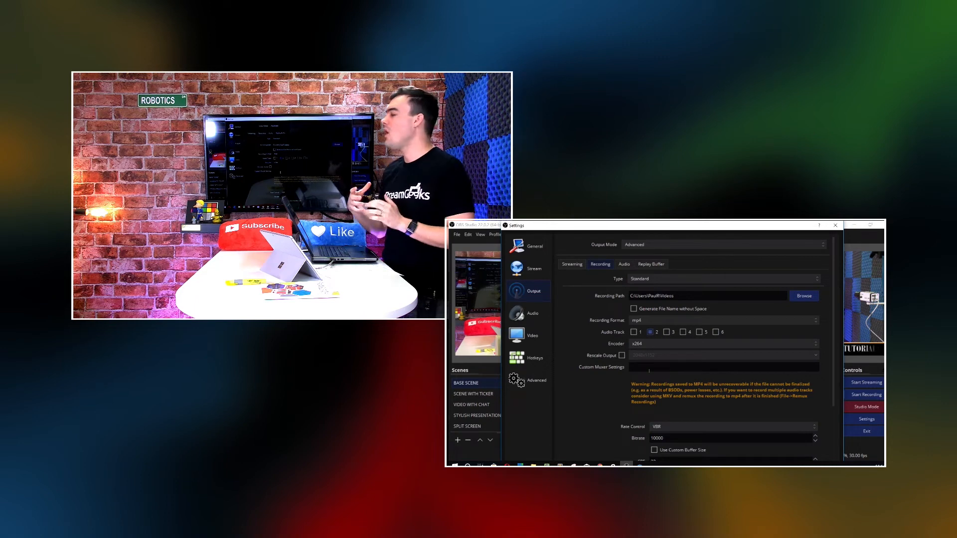
Switch Rate Control to VBR, which shows a 10000 bitrate and CRF 23.
scroll(down, 3)
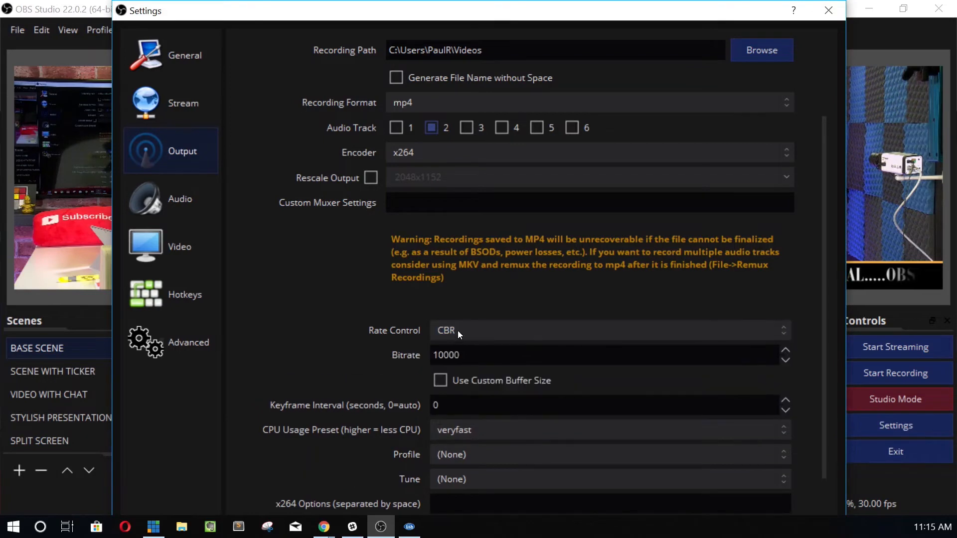
mouse_move(385, 266)
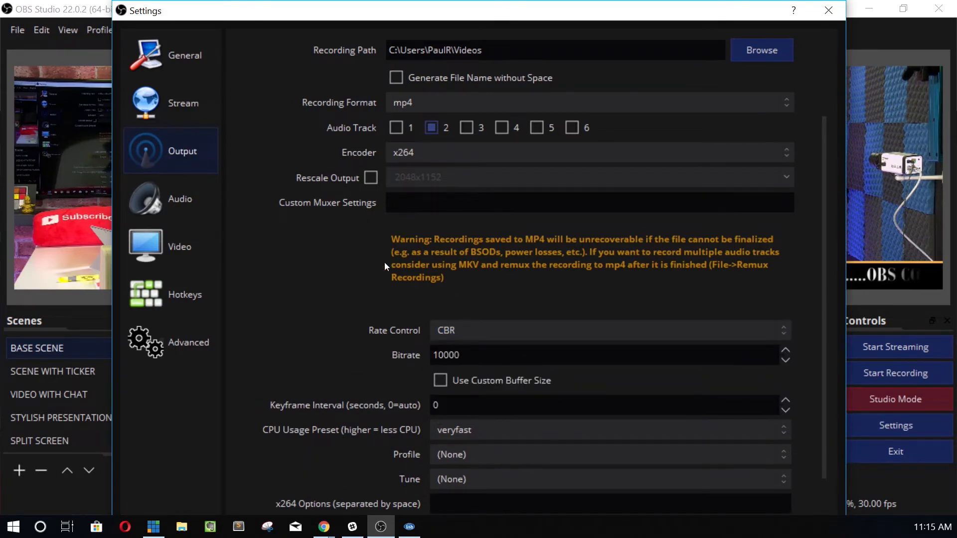
mouse_move(371, 288)
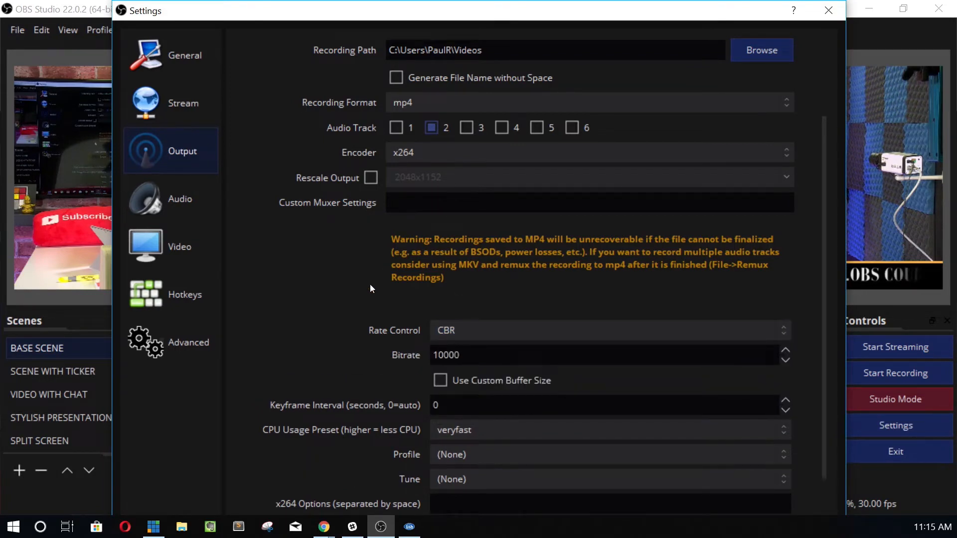
mouse_move(439, 324)
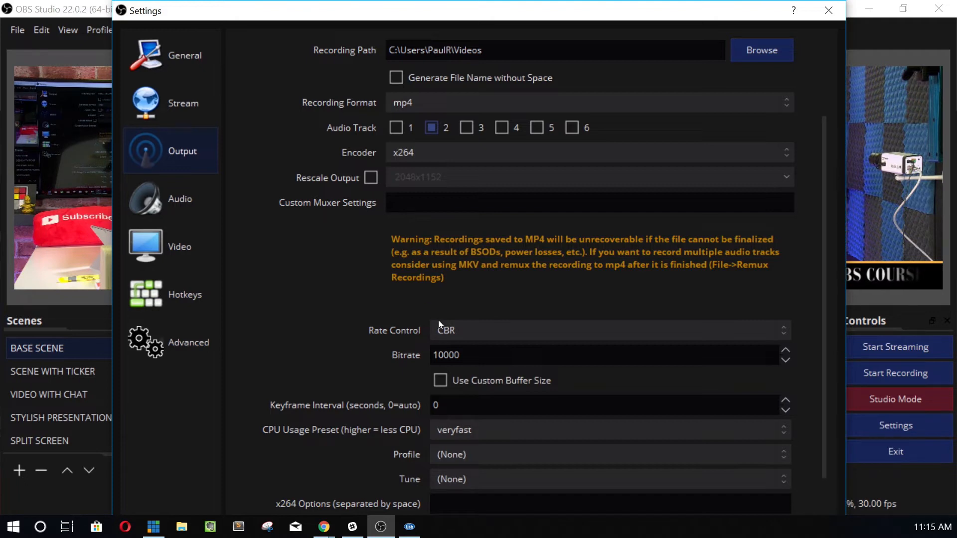
click(606, 331)
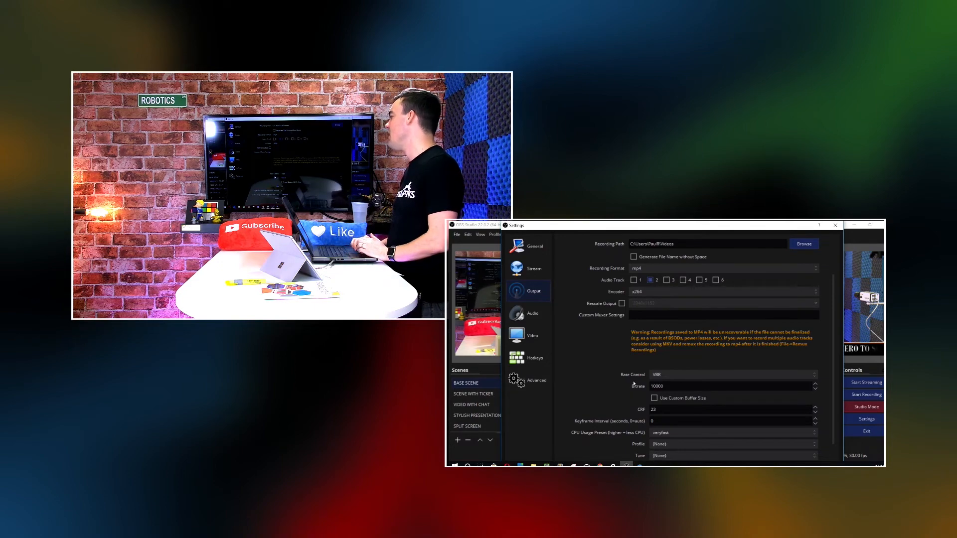
click(696, 386)
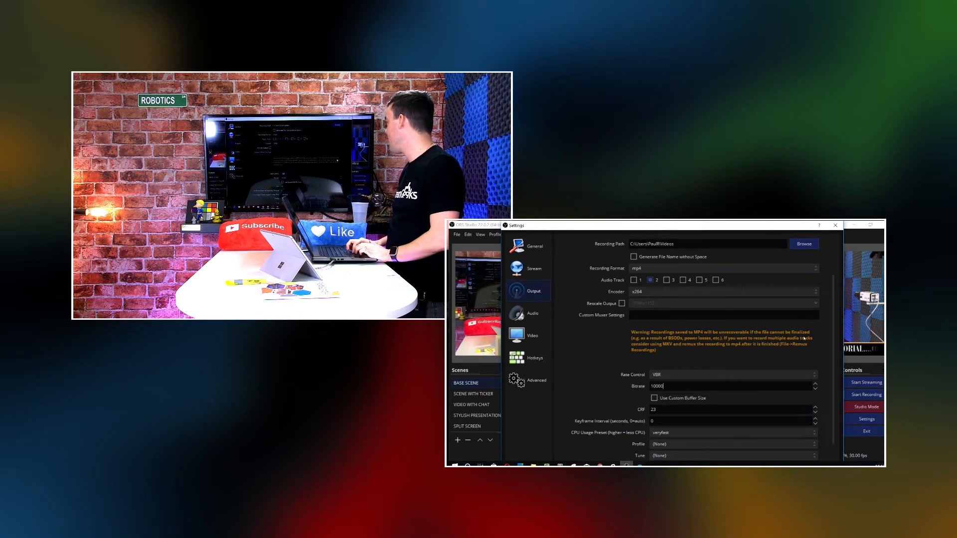
Scroll to the Bitrate field and replace its value so the recording bitrate reads 12000.
scroll(down, 3)
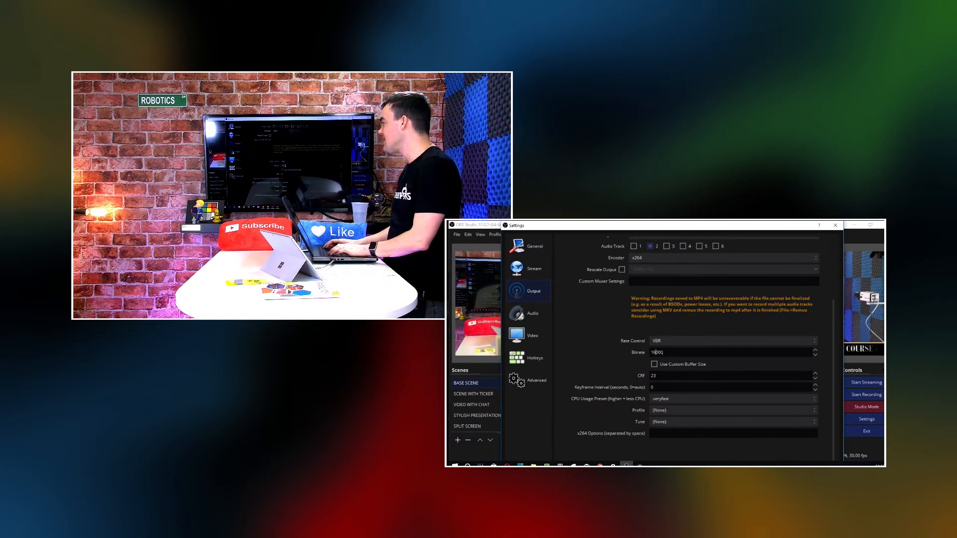
text(50000)
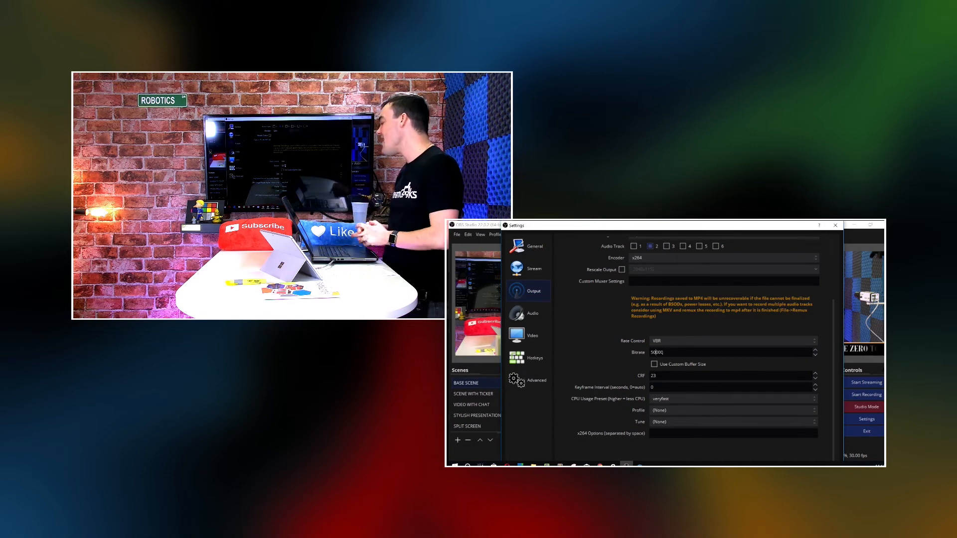
text(10000)
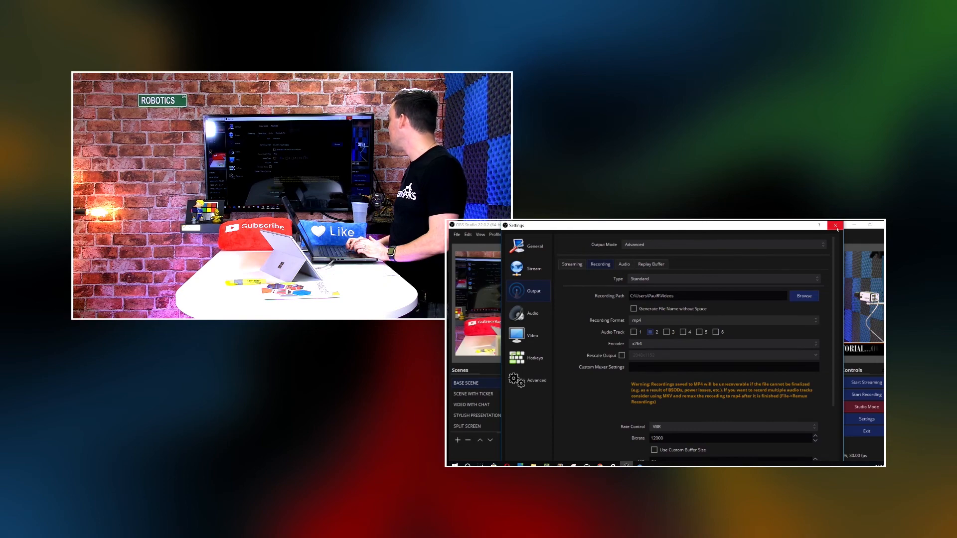
Save and close Settings, then start and stop a short test recording.
click(835, 225)
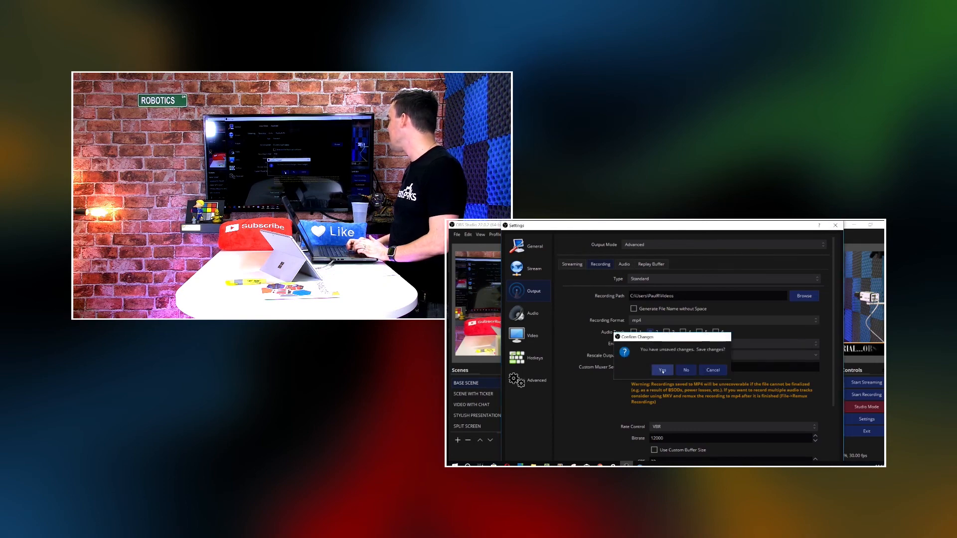
click(661, 370)
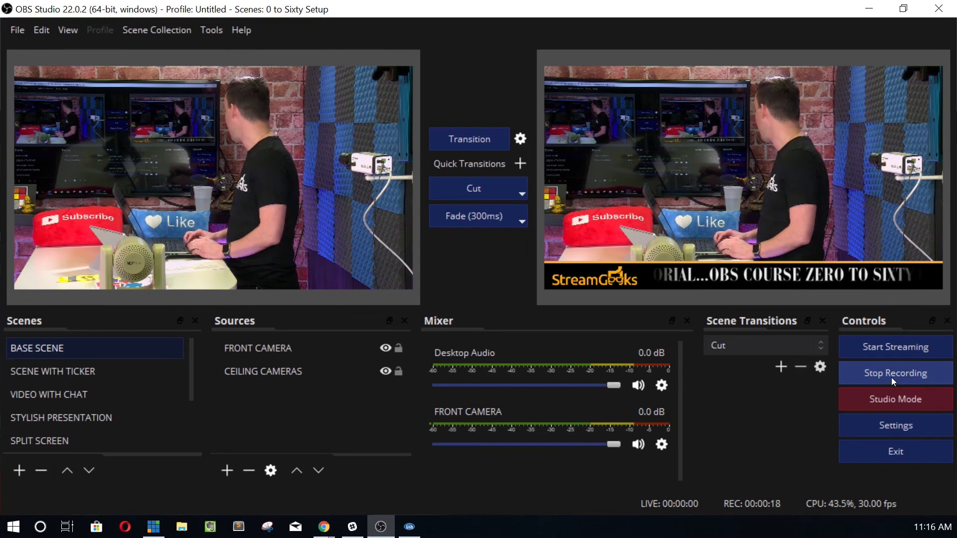
click(895, 373)
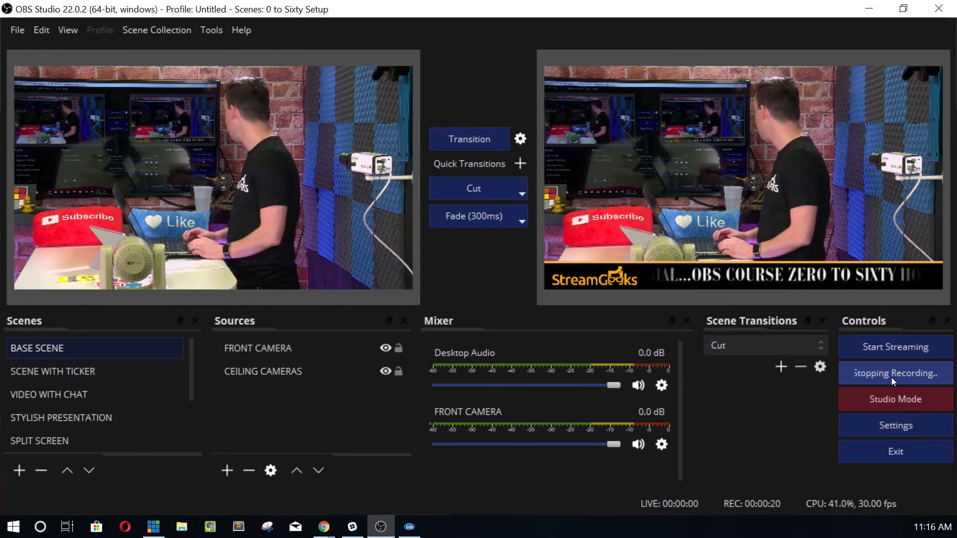
click(895, 373)
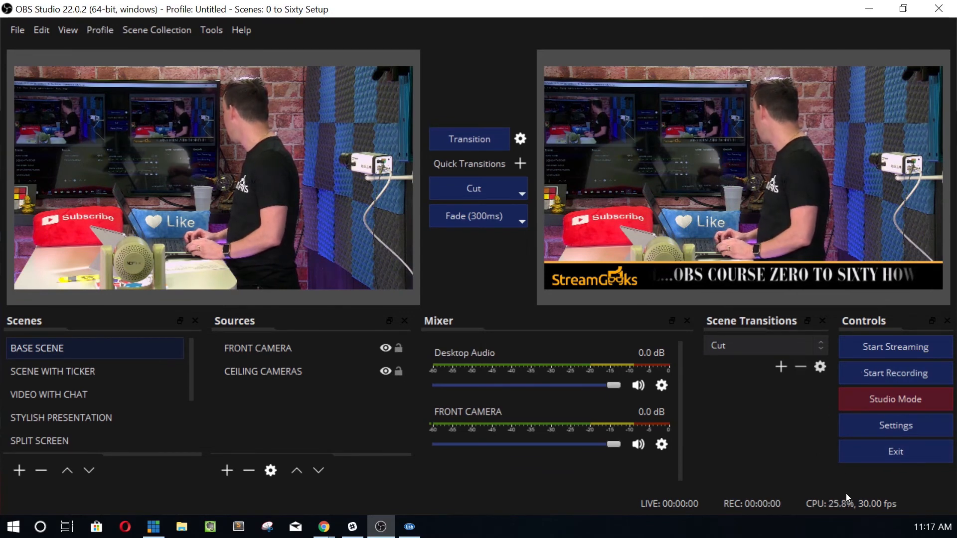